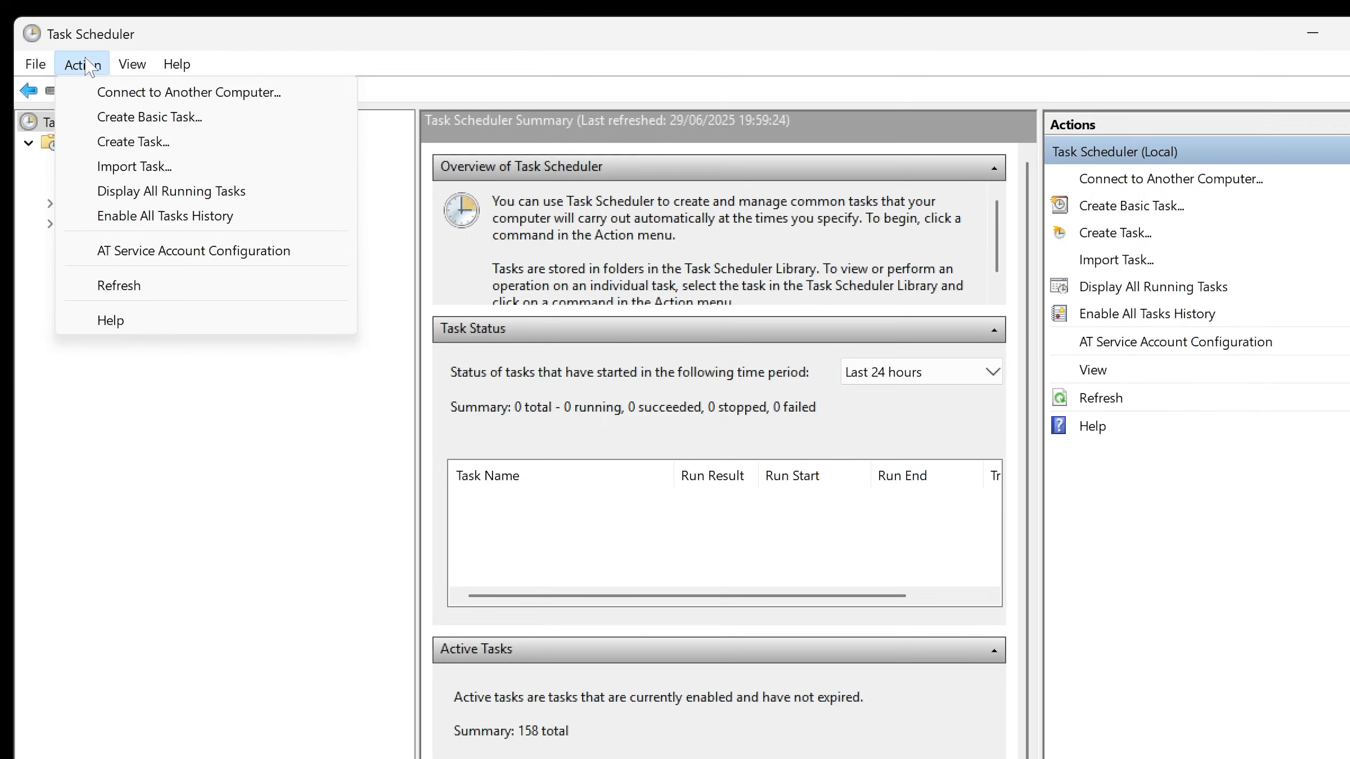
Step: Start a new scheduled task and go to its empty Actions list, then return to the browser
{"action": "left_click", "coordinate": [133, 141]}
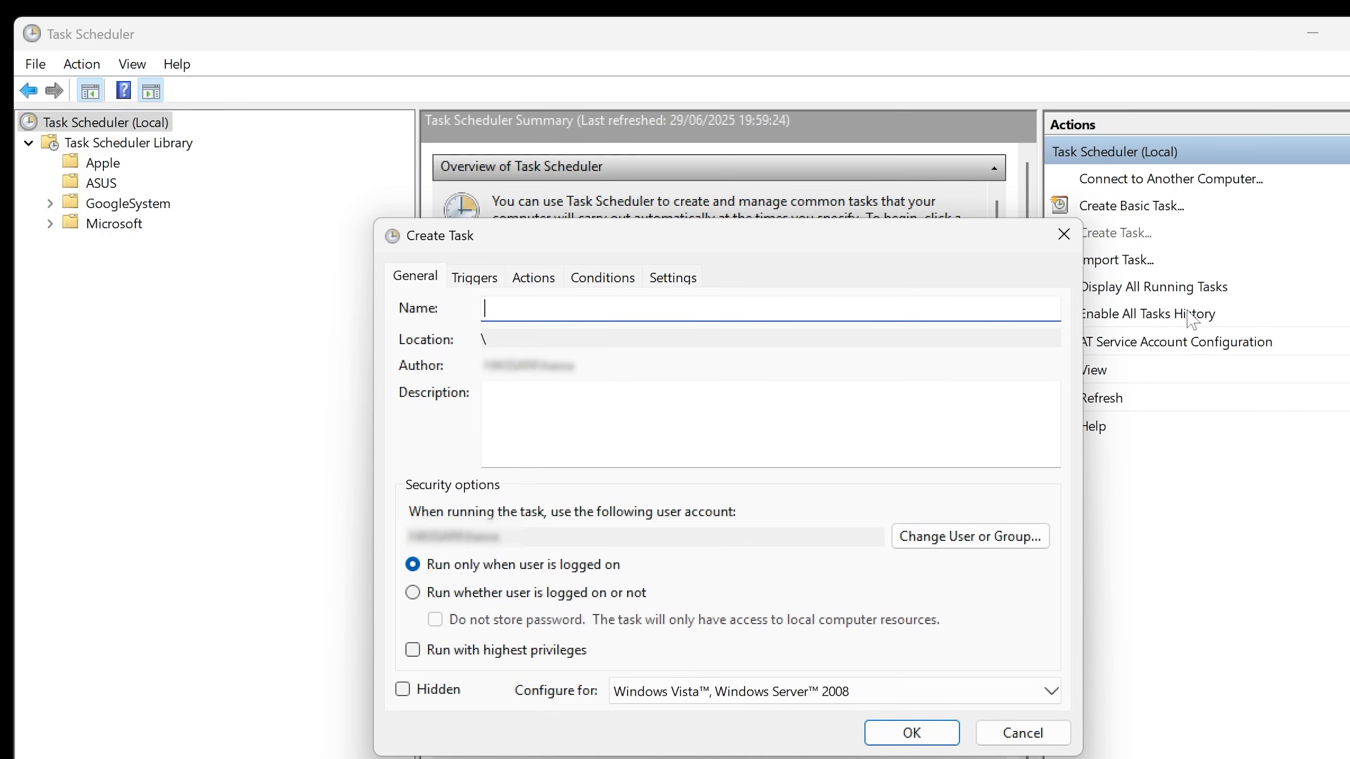
{"action": "left_click", "coordinate": [533, 277]}
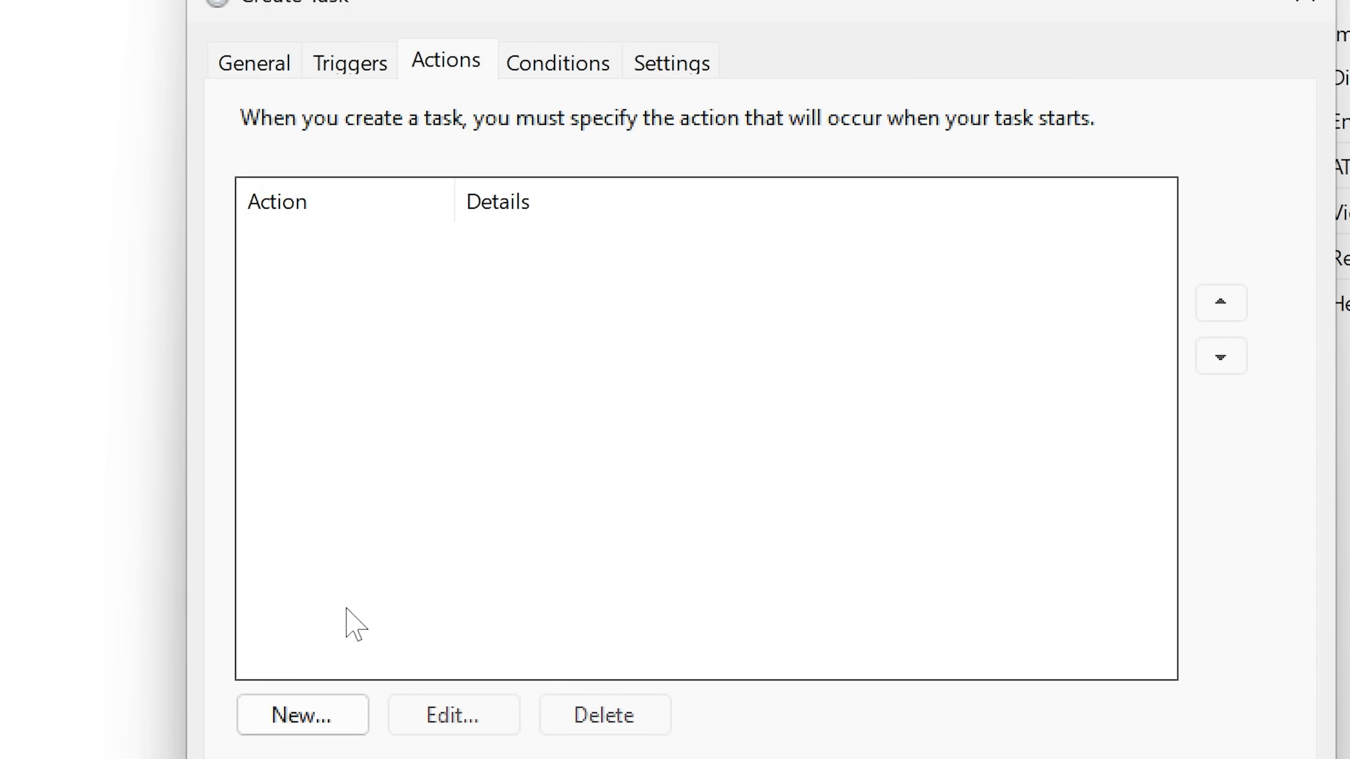
{"action": "left_click", "coordinate": [303, 714]}
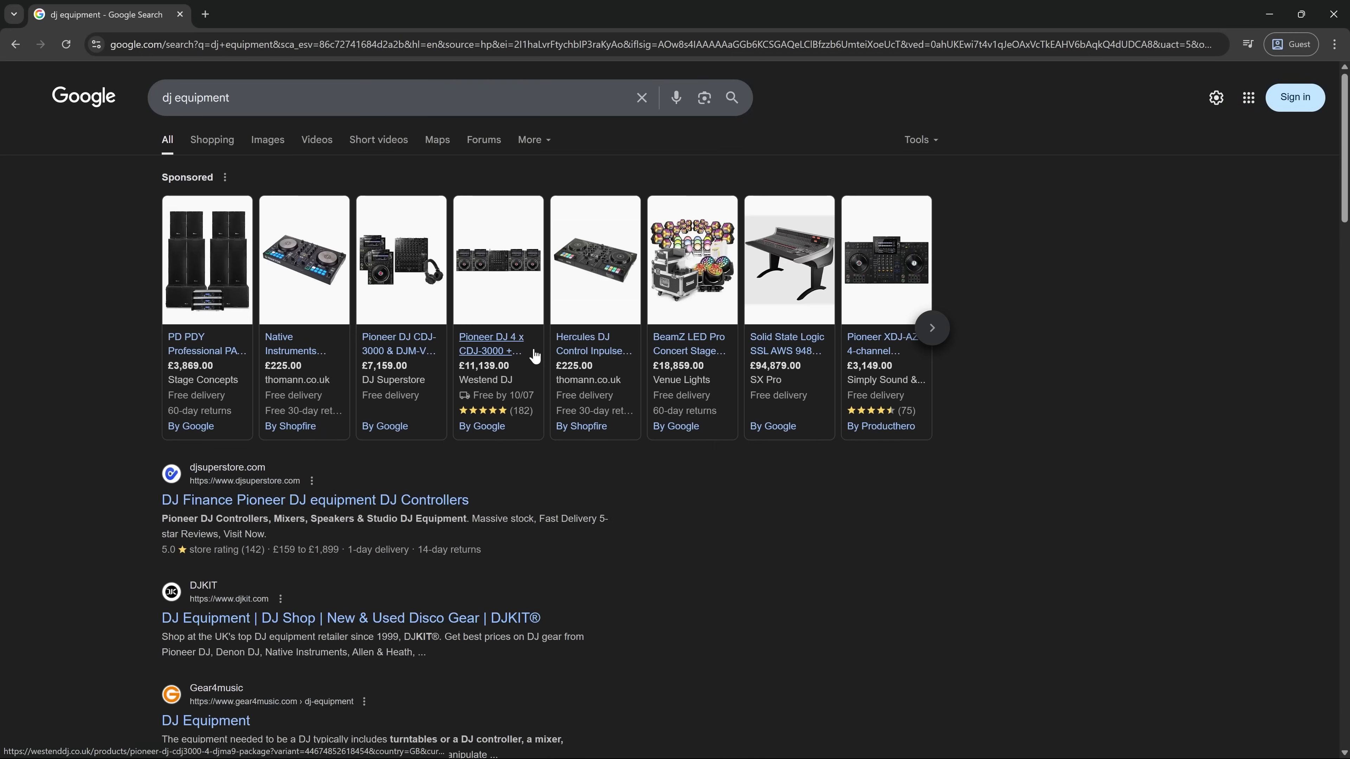
Step: Browse the dj equipment image results and preview the Denon Prime SC6000M
{"action": "left_click", "coordinate": [268, 139]}
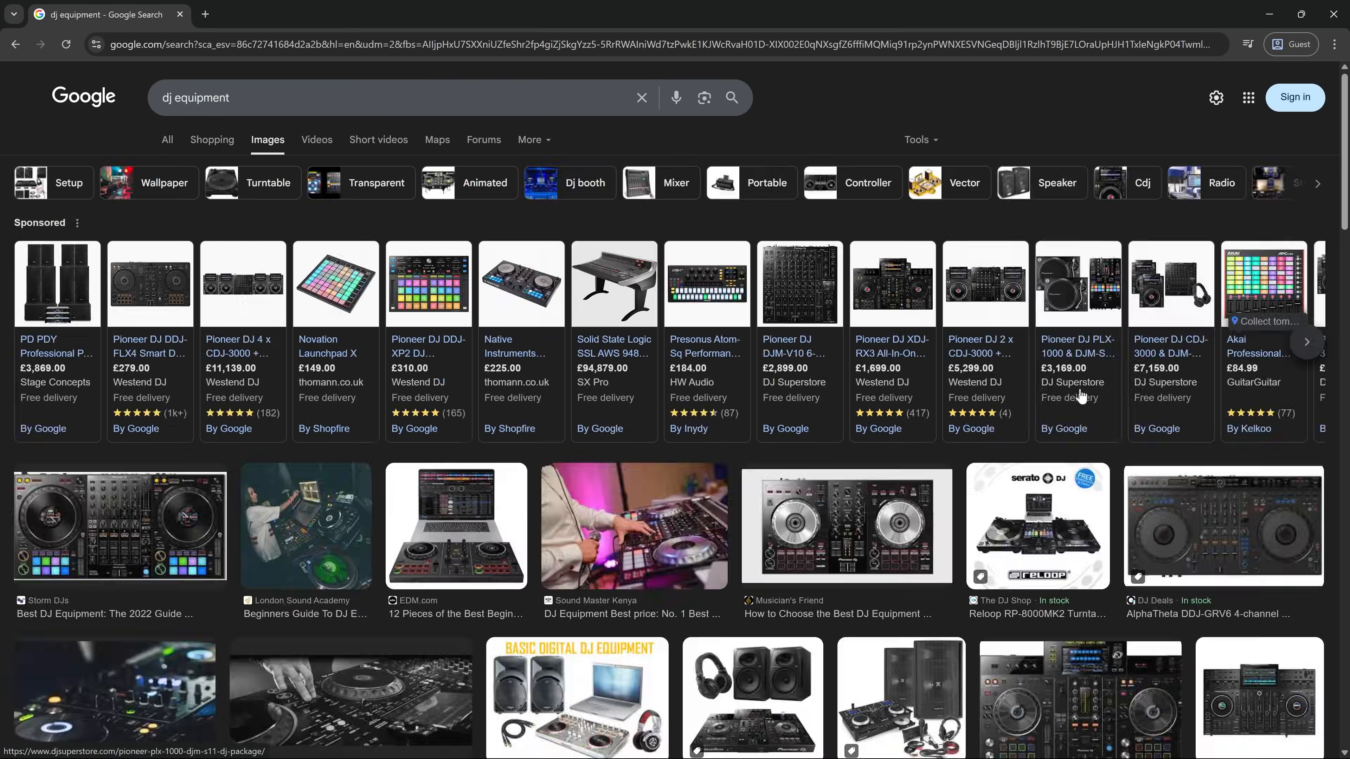
{"action": "scroll", "scroll_direction": "down", "scroll_amount": 3}
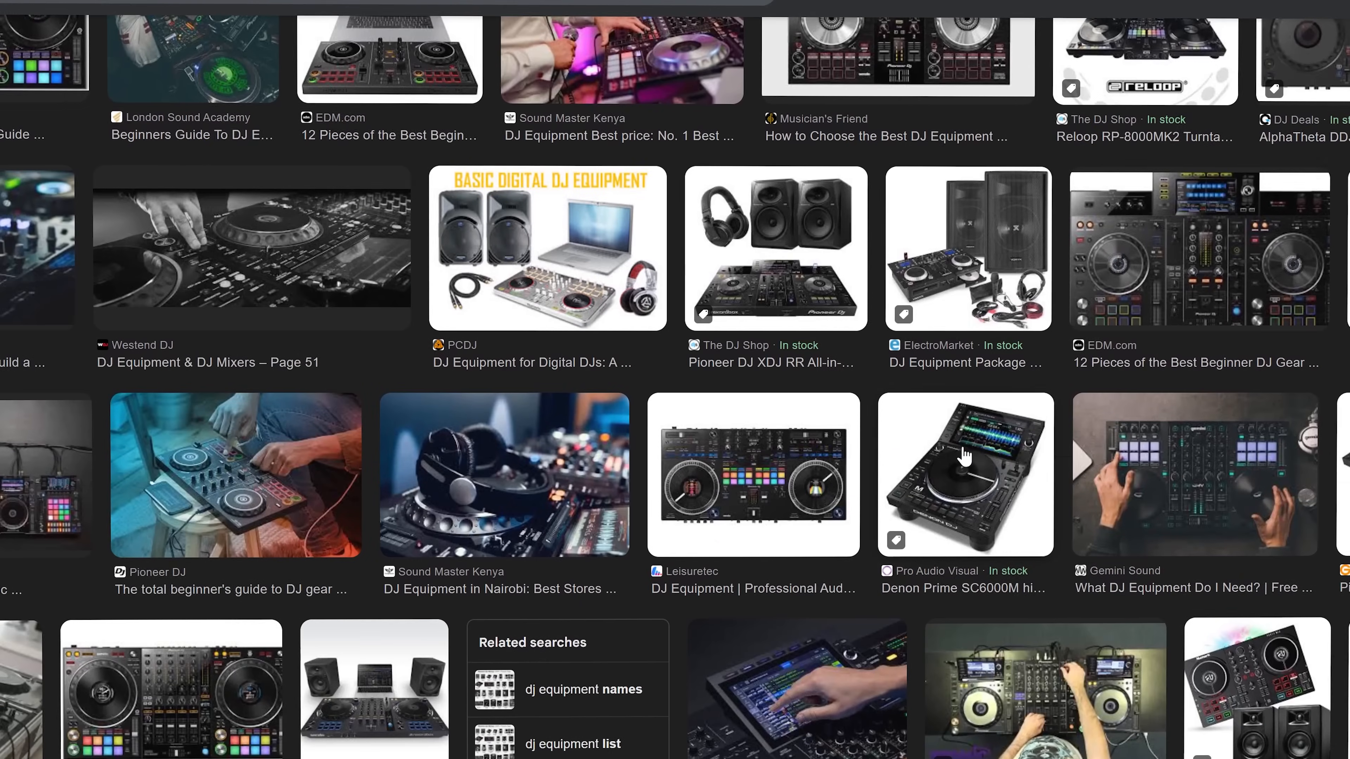
{"action": "left_click", "coordinate": [963, 476]}
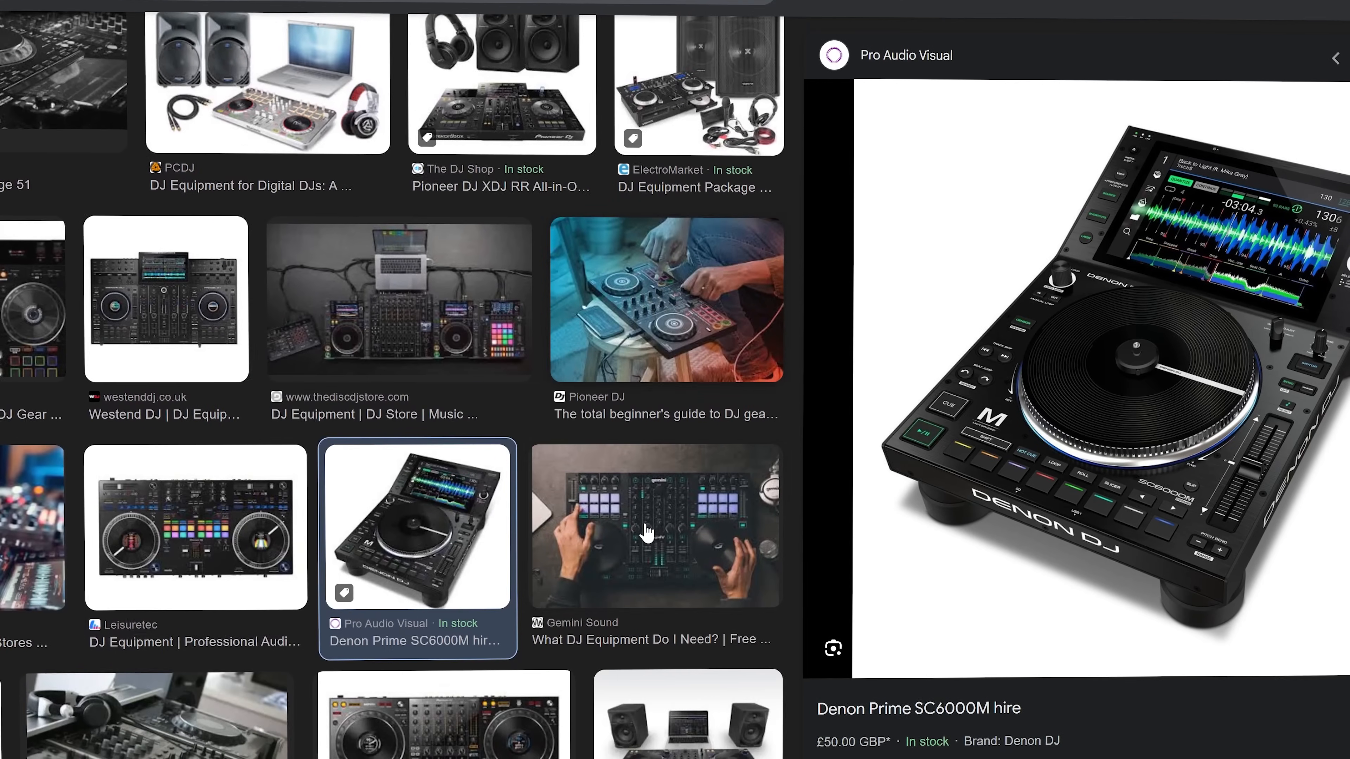
{"action": "scroll", "scroll_direction": "down", "scroll_amount": 3}
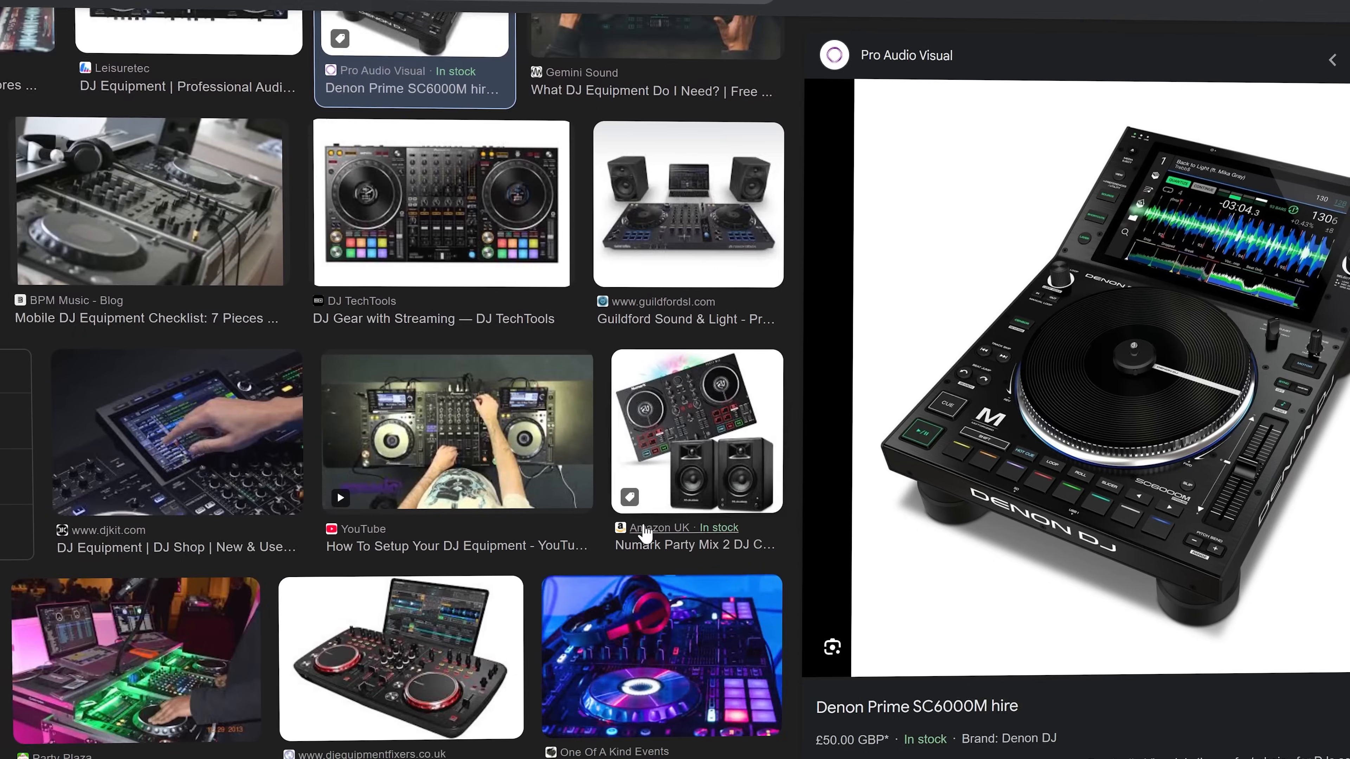
{"action": "scroll", "scroll_direction": "down", "scroll_amount": 3}
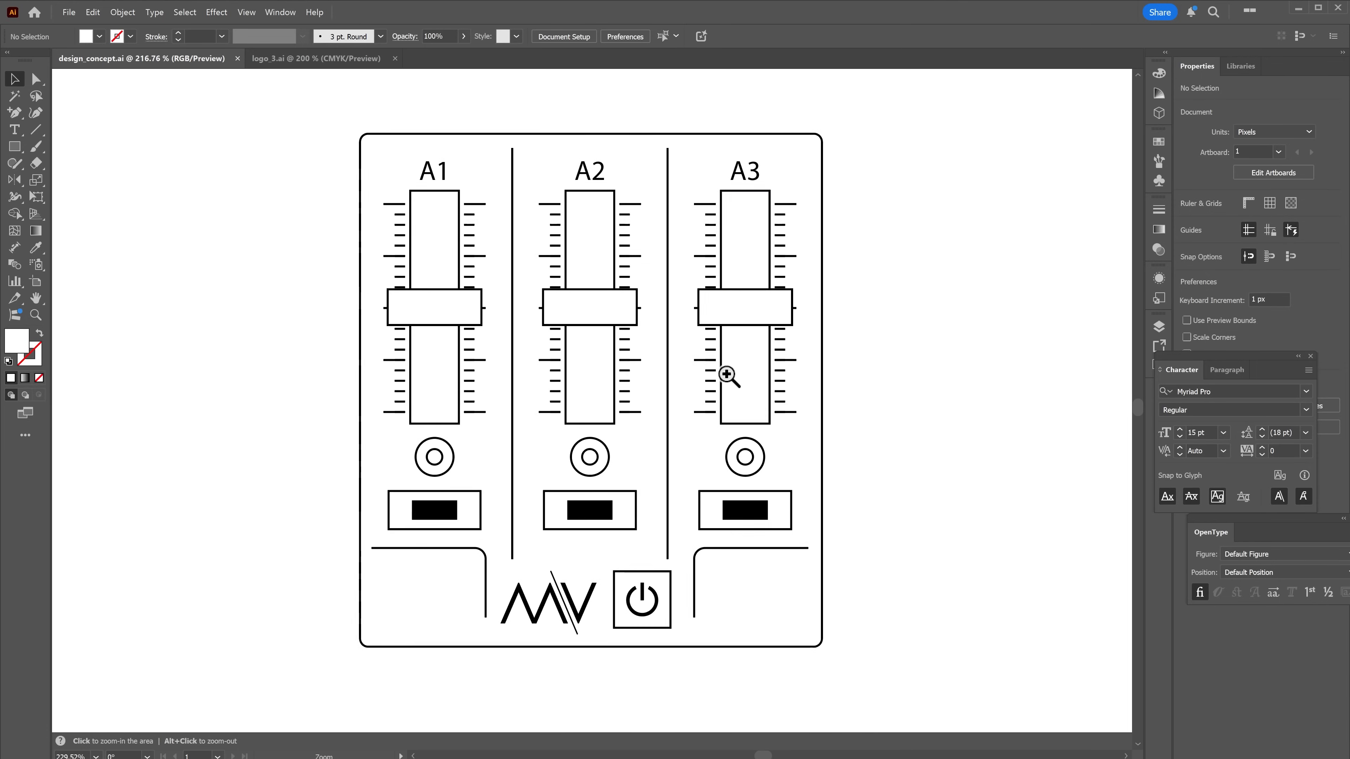
Step: Bring up the design_concept.ai panel drawing in Illustrator and zoom in on it
{"action": "left_click", "coordinate": [743, 310]}
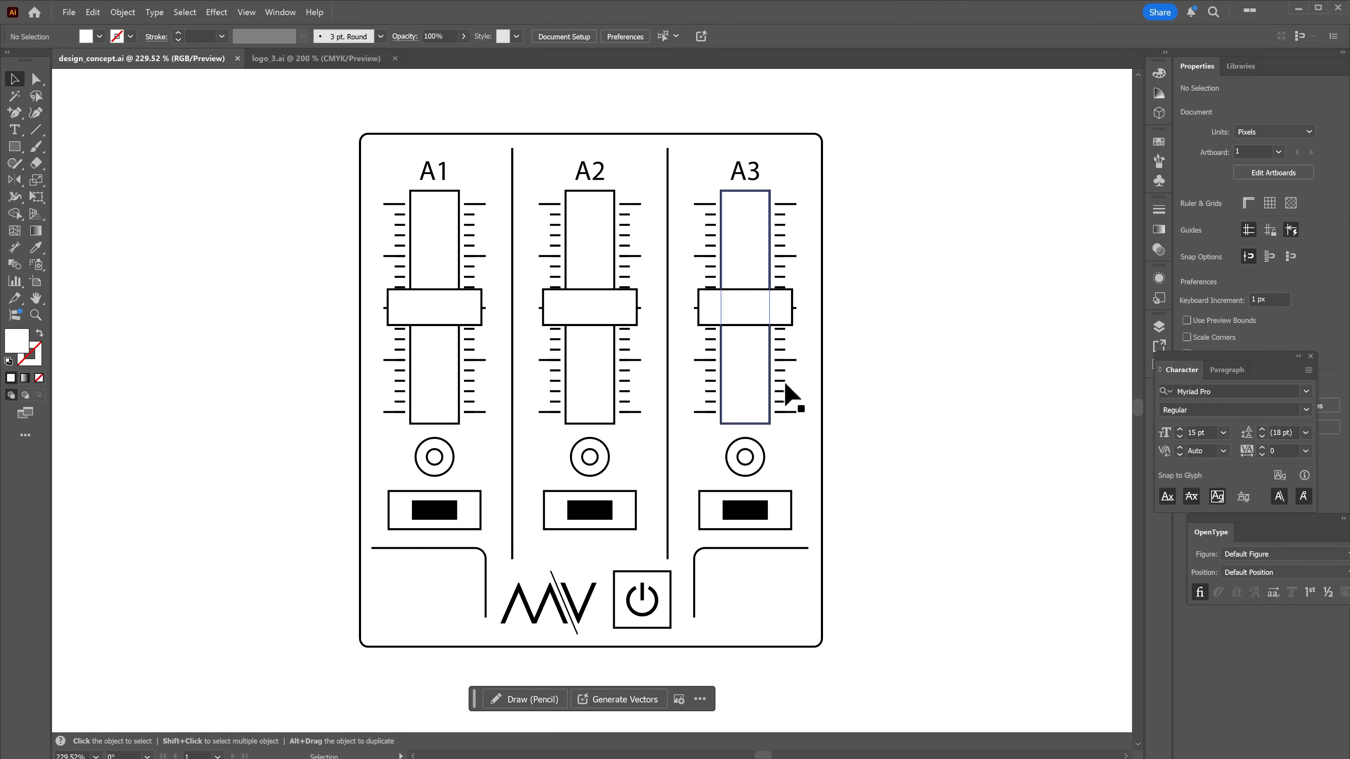